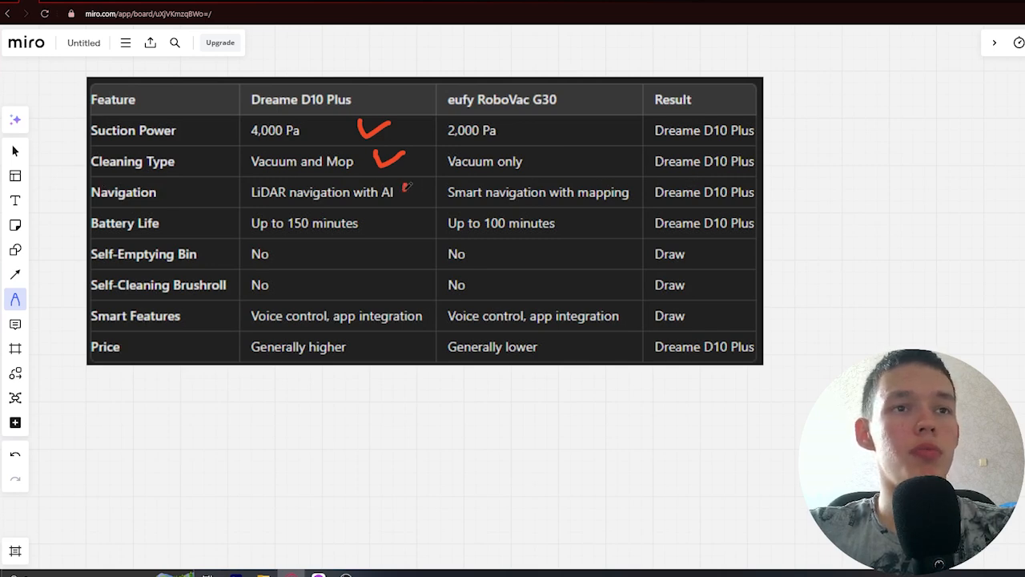
# Draw red checkmarks after Dreame D10 Plus's LiDAR navigation and longer battery life cells
pyautogui.moveTo(404, 185); pyautogui.dragTo(423, 197)
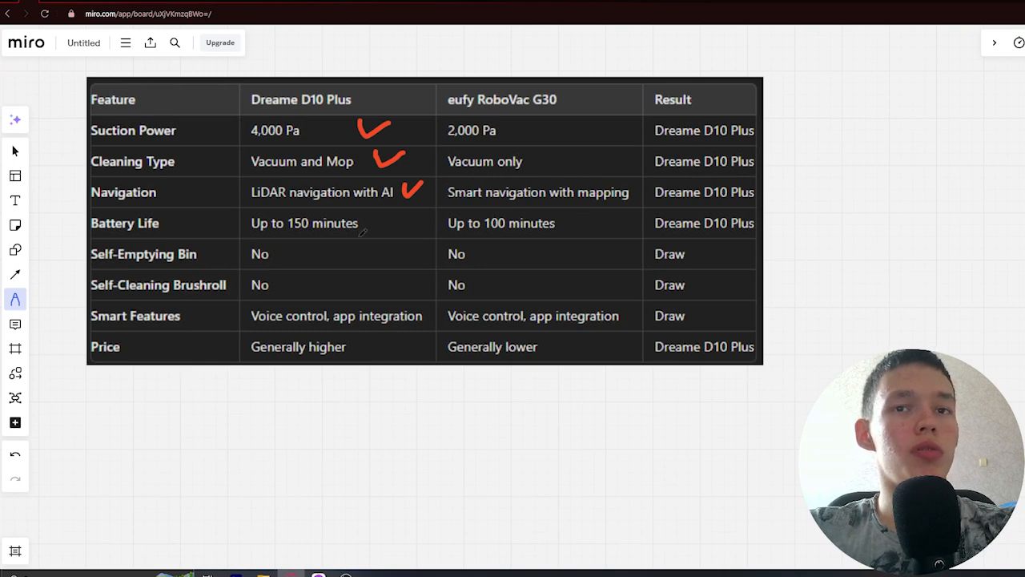
pyautogui.moveTo(377, 228); pyautogui.dragTo(400, 217)
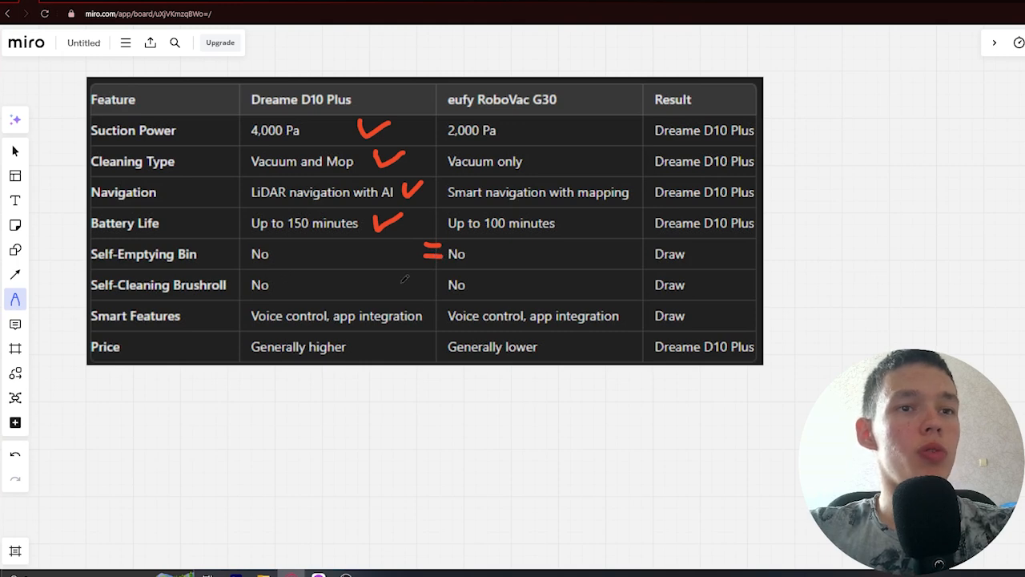
# Draw a red equals sign across the tied rows and check eufy's 'Generally lower price'
pyautogui.moveTo(420, 284); pyautogui.dragTo(444, 284)
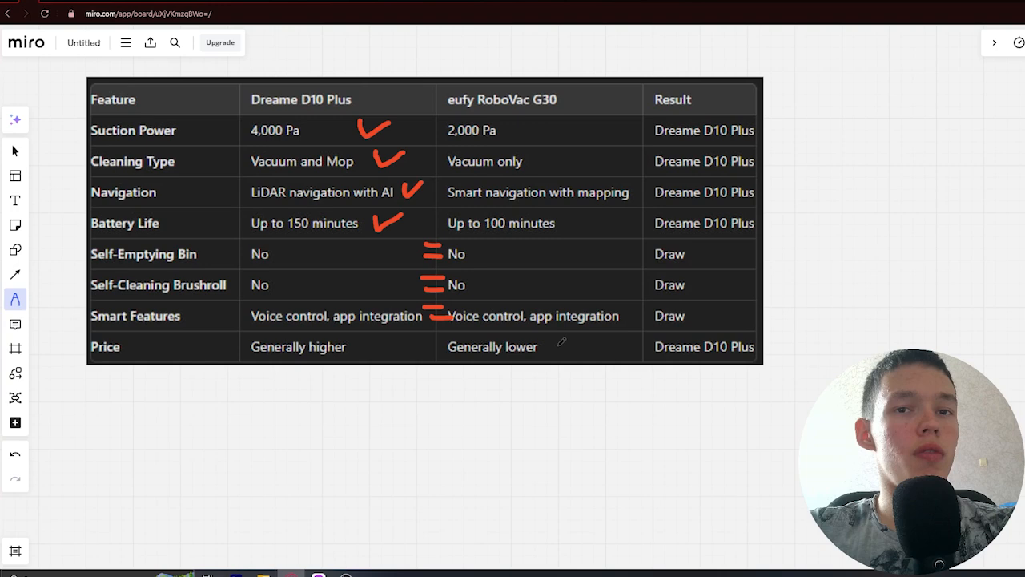
pyautogui.moveTo(561, 353); pyautogui.dragTo(576, 340)
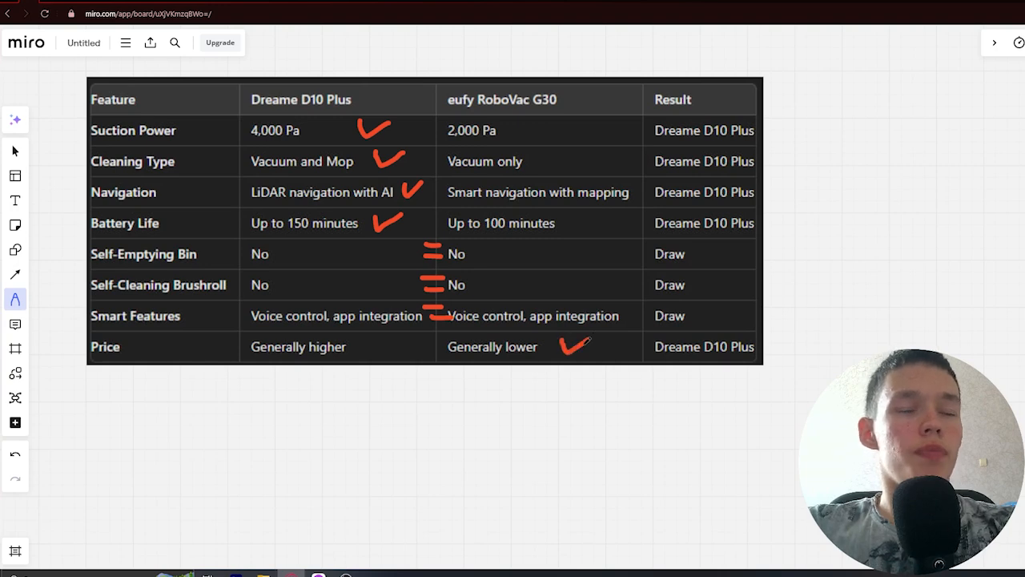